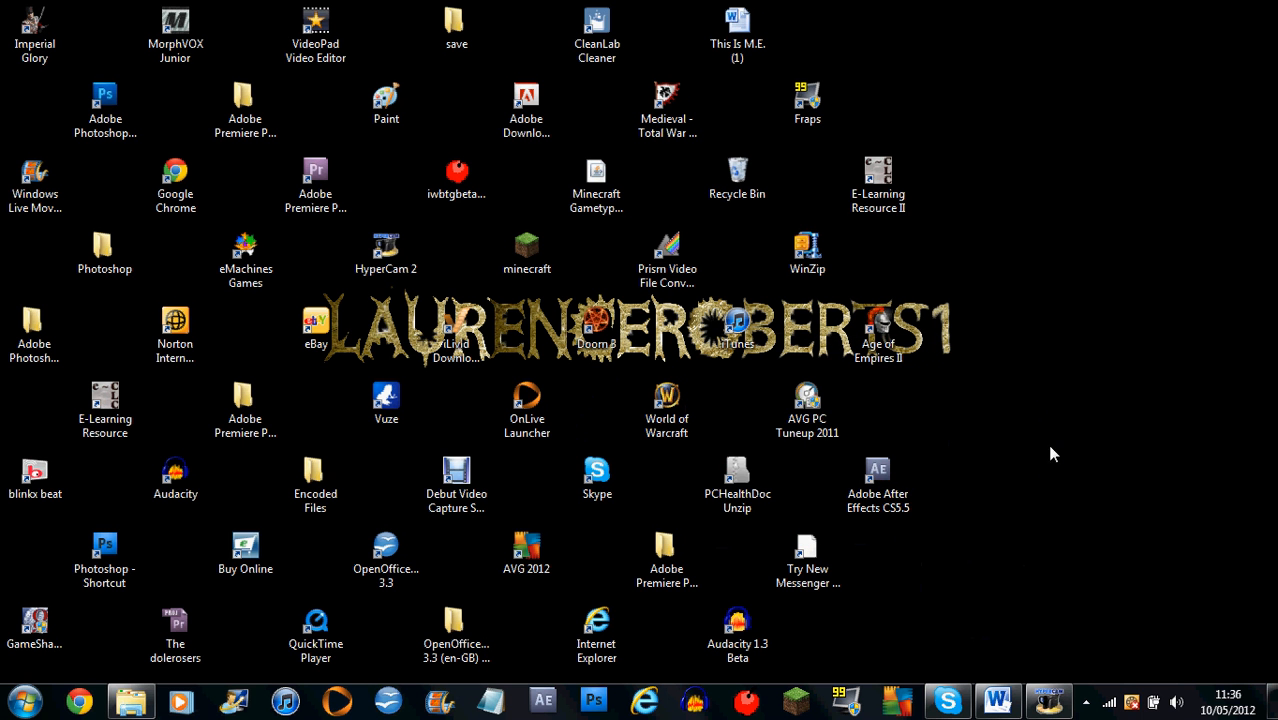
mouse_move(936, 308)
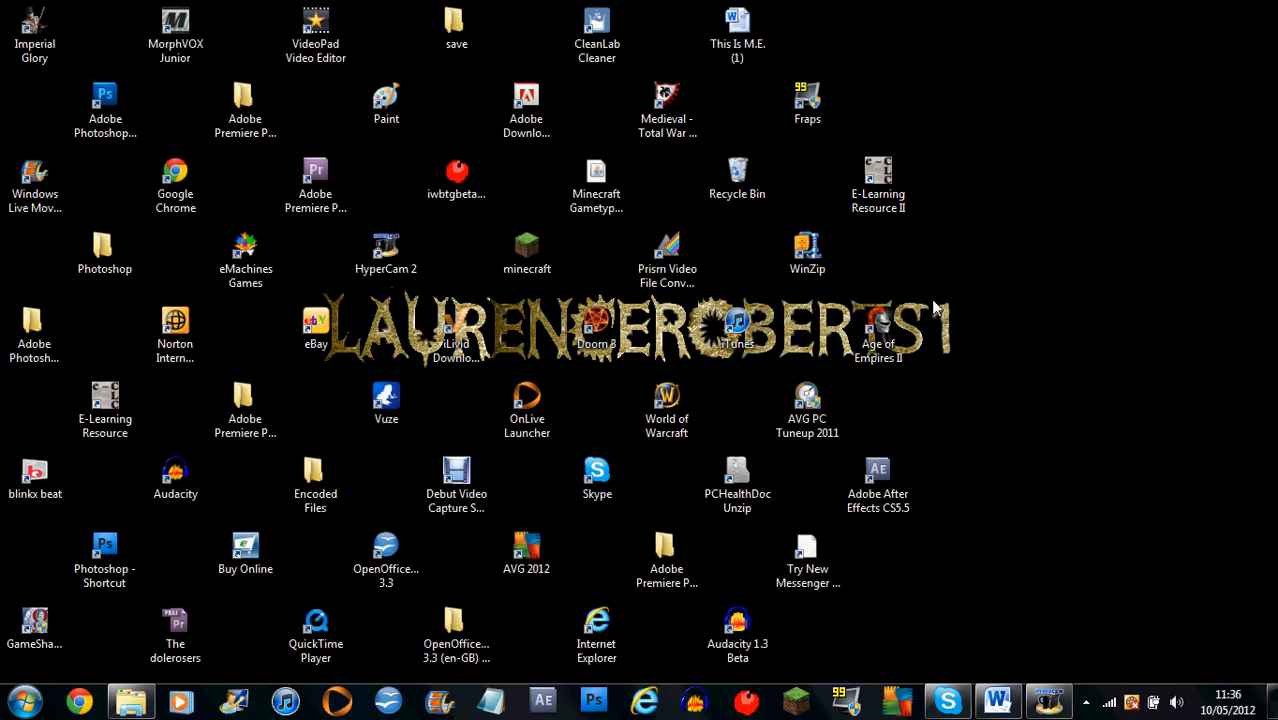
Launch Chrome from the taskbar and open the Google Search app from a new tab
left_click(736, 36)
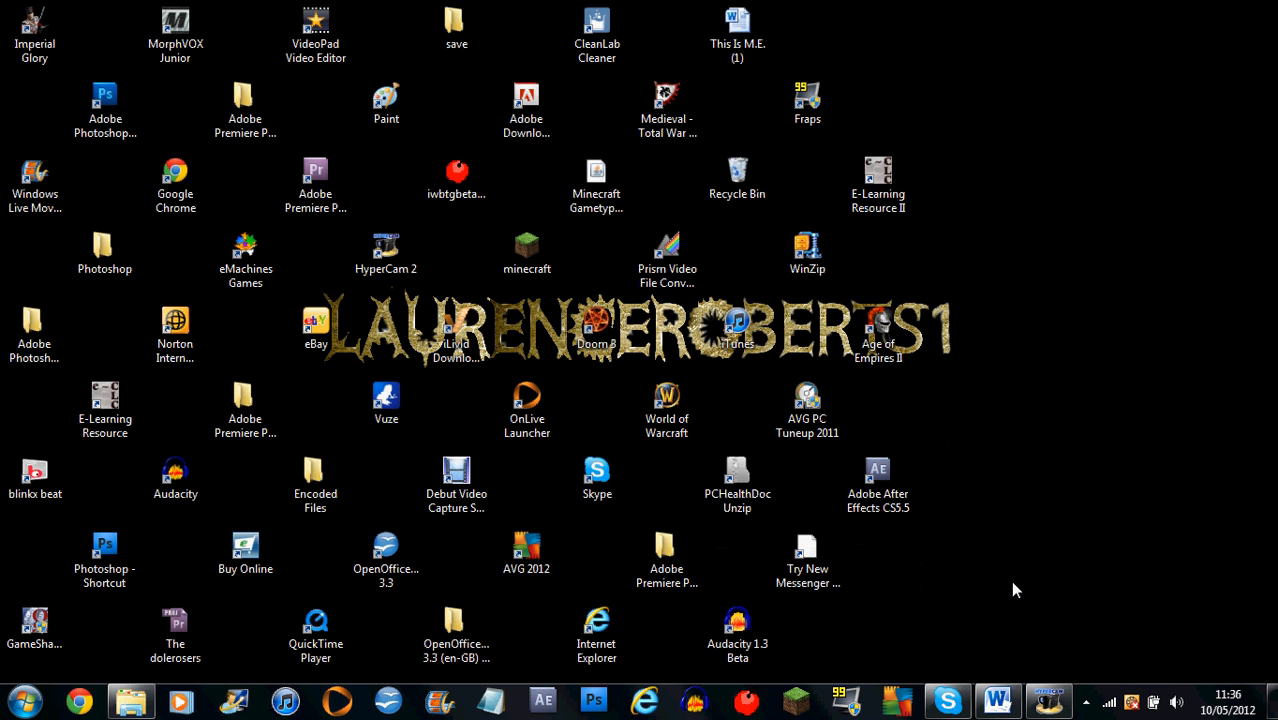
mouse_move(918, 668)
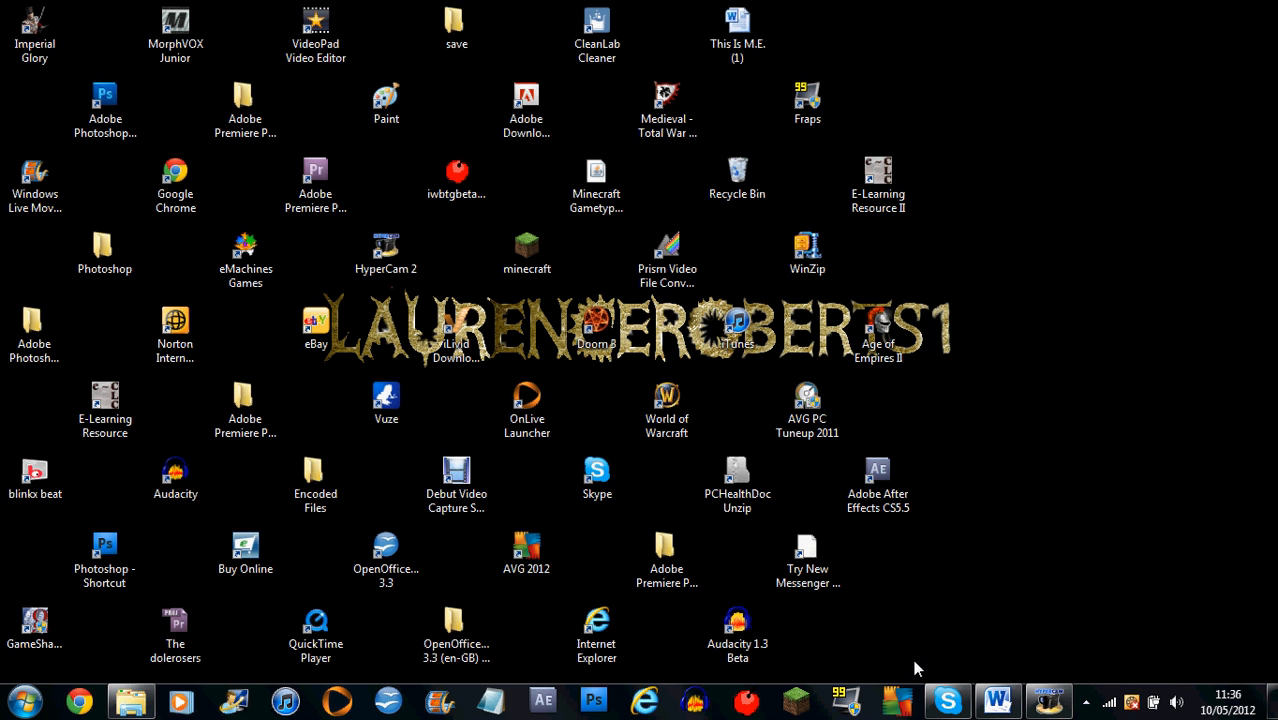
mouse_move(1052, 306)
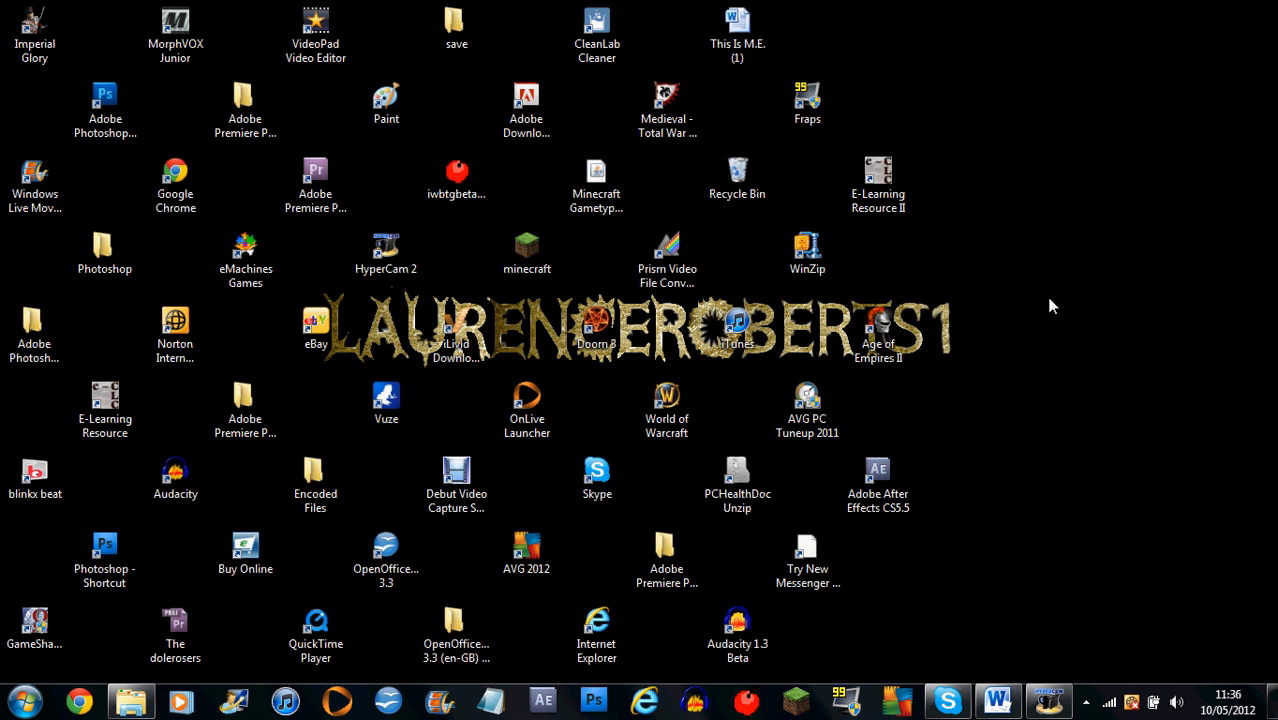
mouse_move(1076, 236)
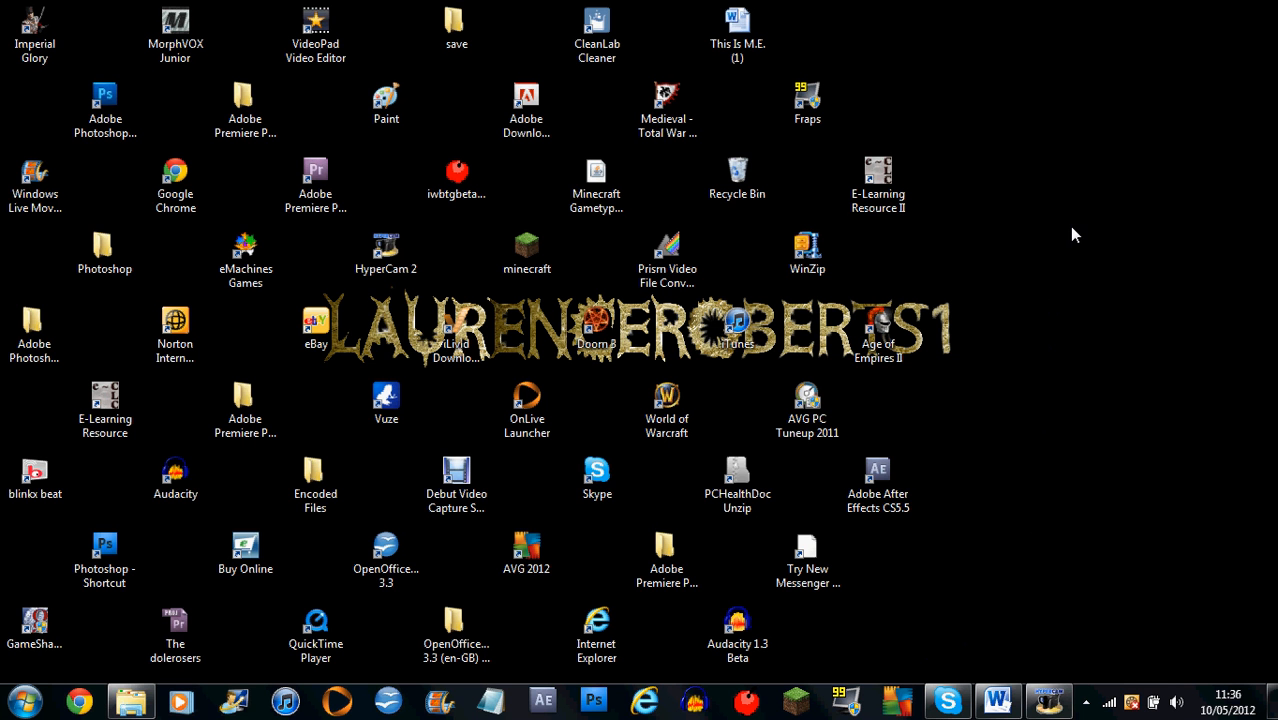
mouse_move(1024, 456)
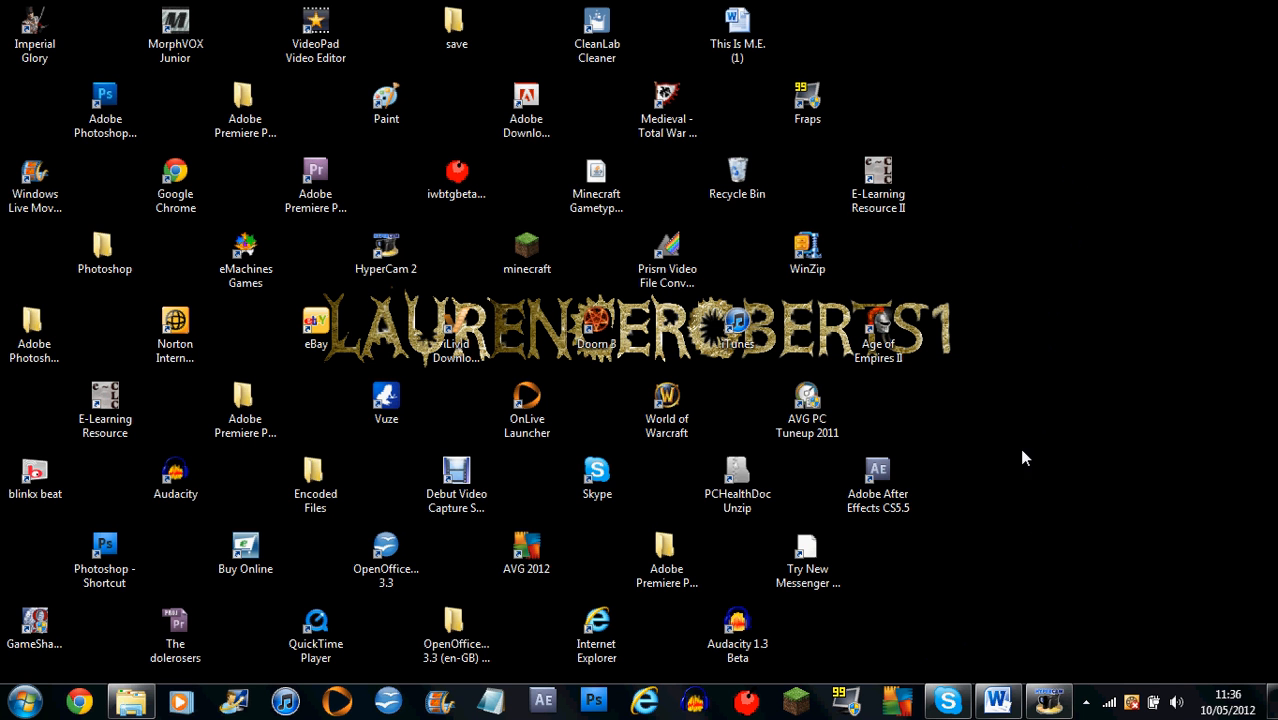
mouse_move(940, 560)
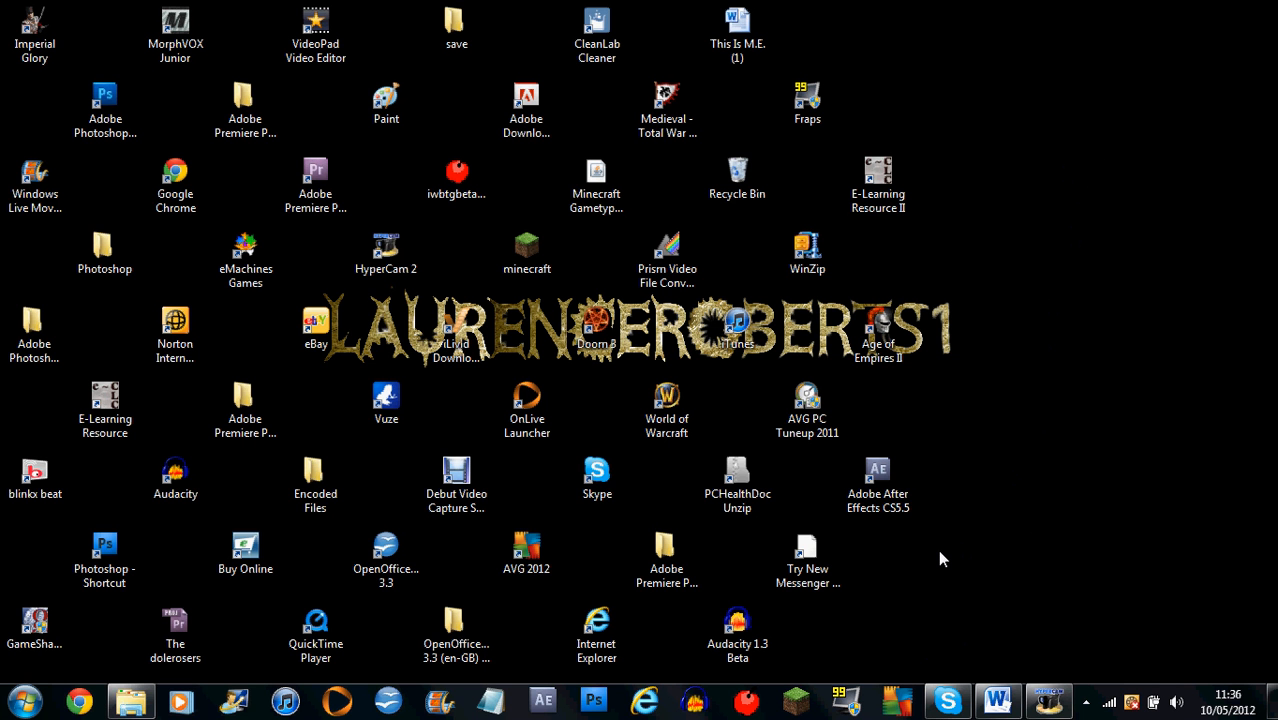
mouse_move(976, 344)
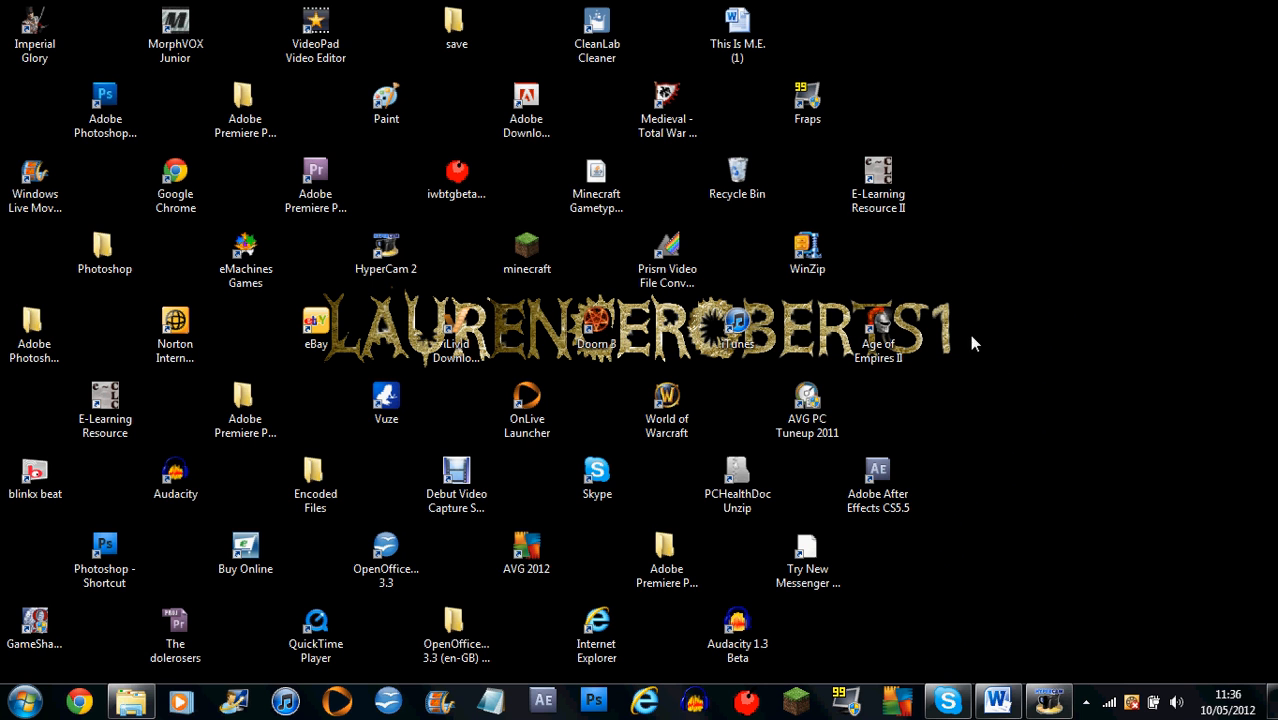
mouse_move(1006, 326)
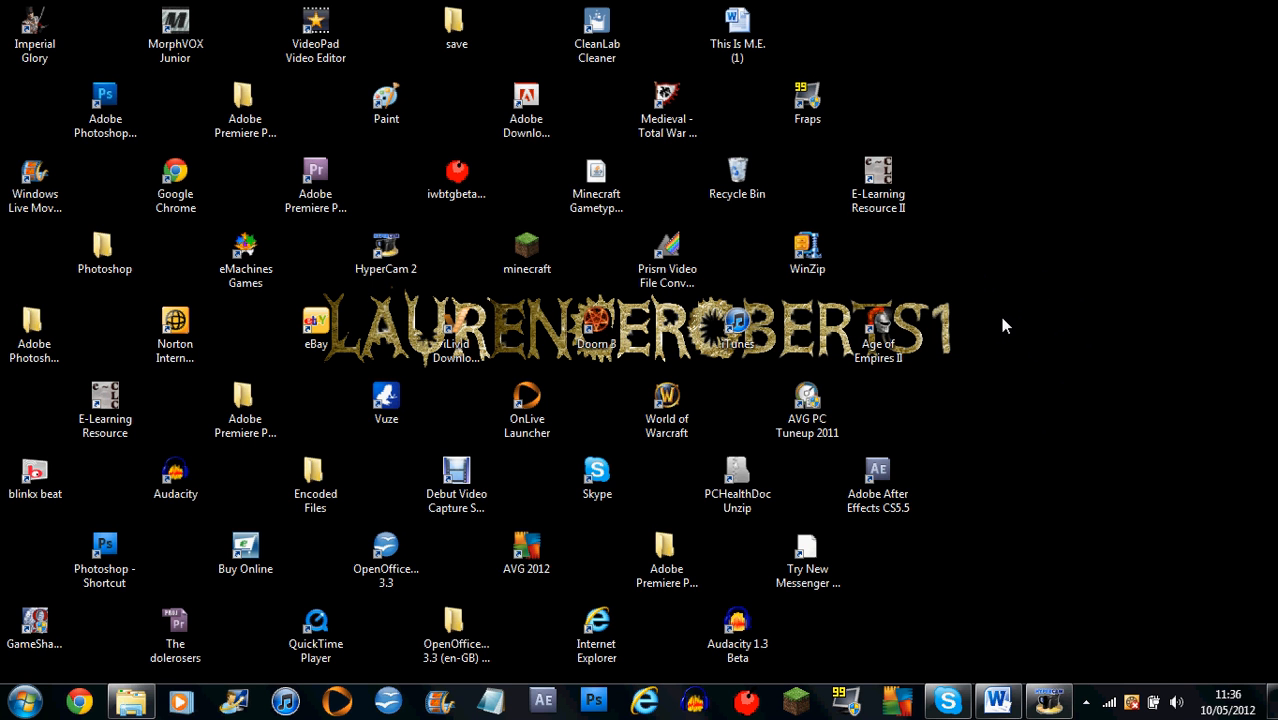
mouse_move(674, 476)
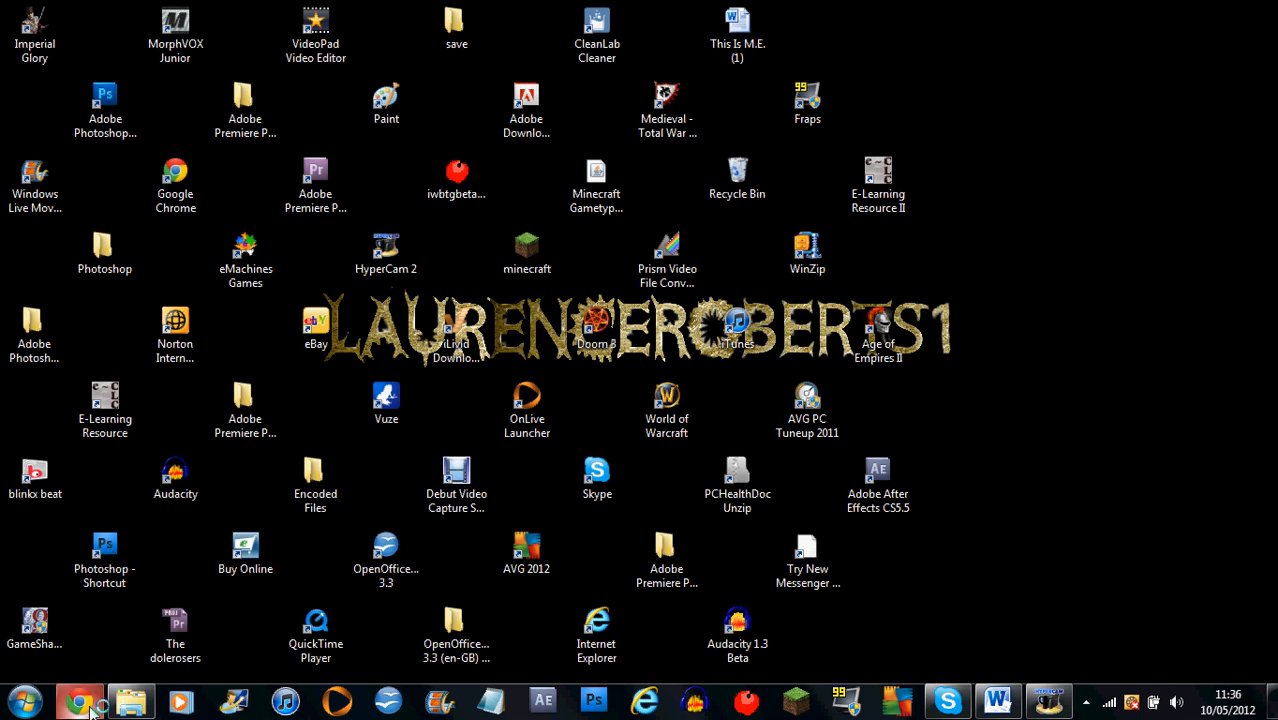
left_click(80, 700)
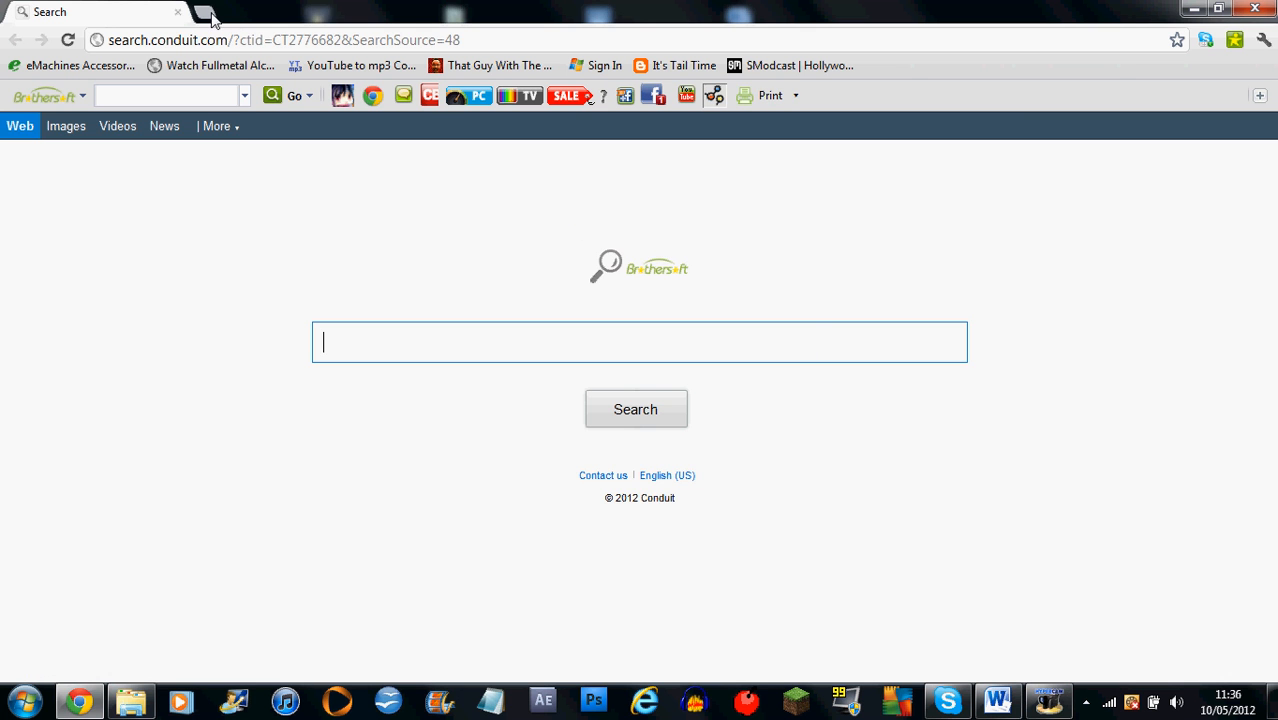
left_click(206, 12)
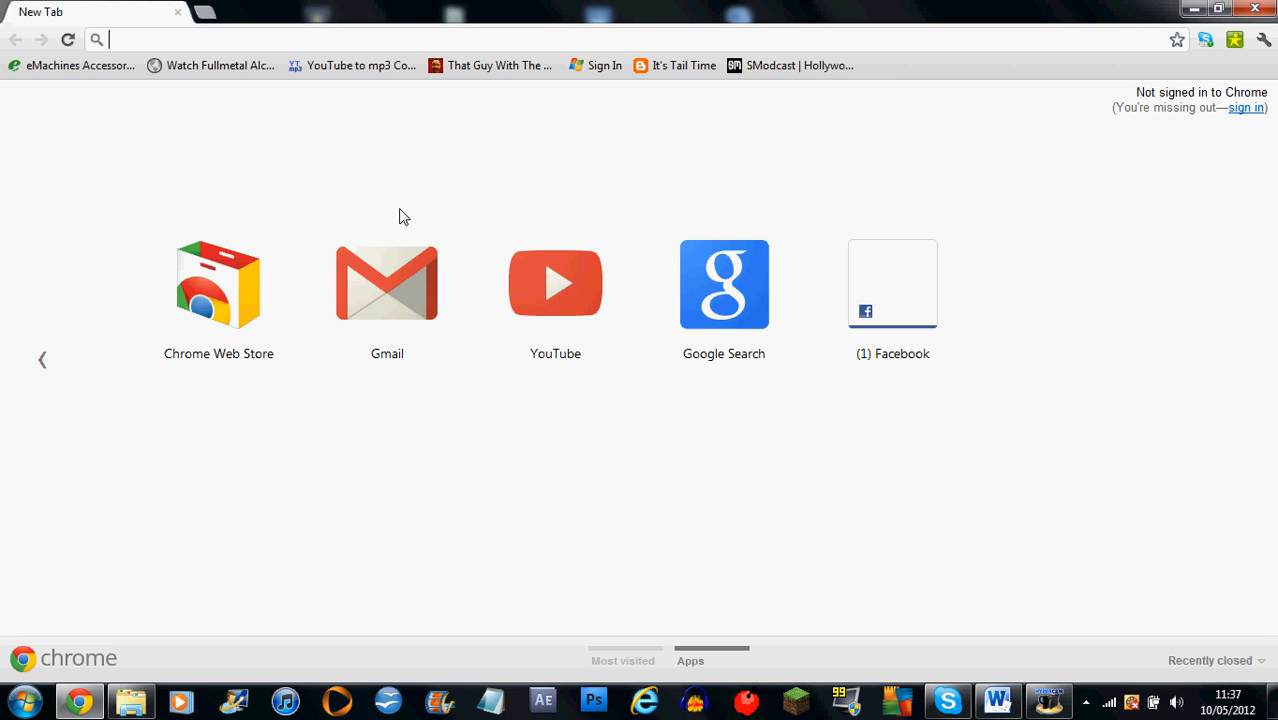
mouse_move(512, 322)
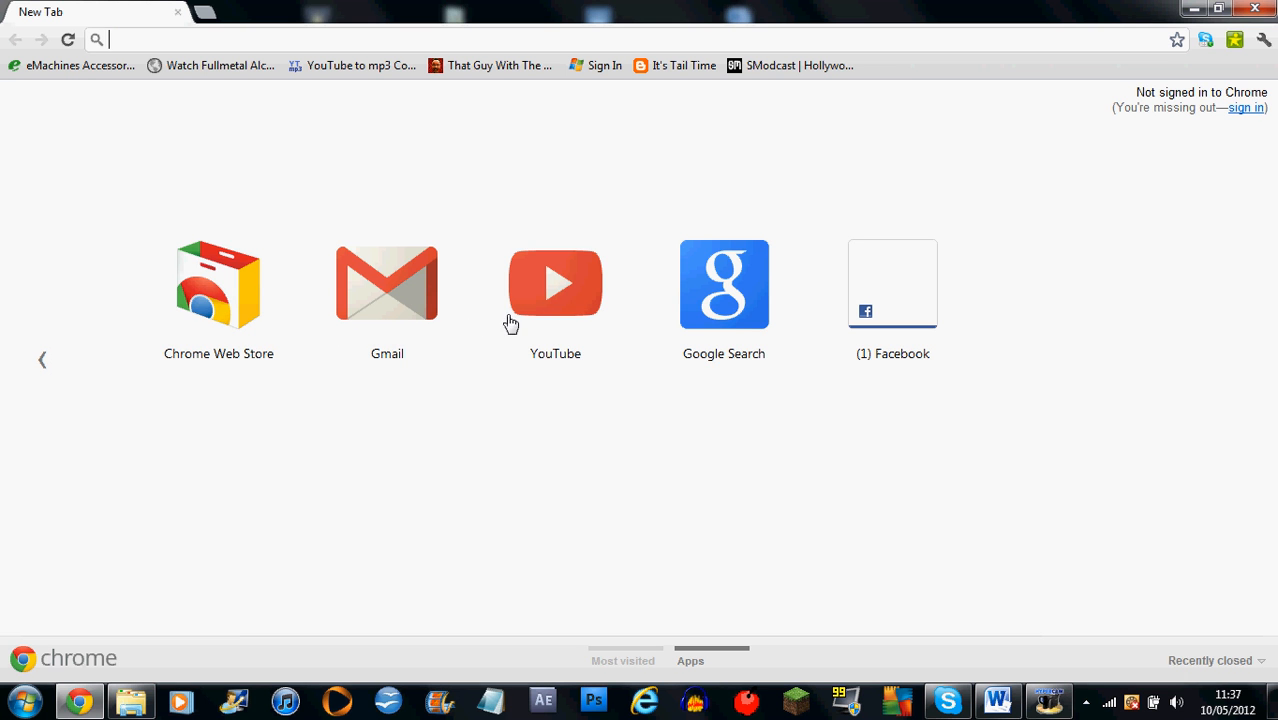
mouse_move(724, 290)
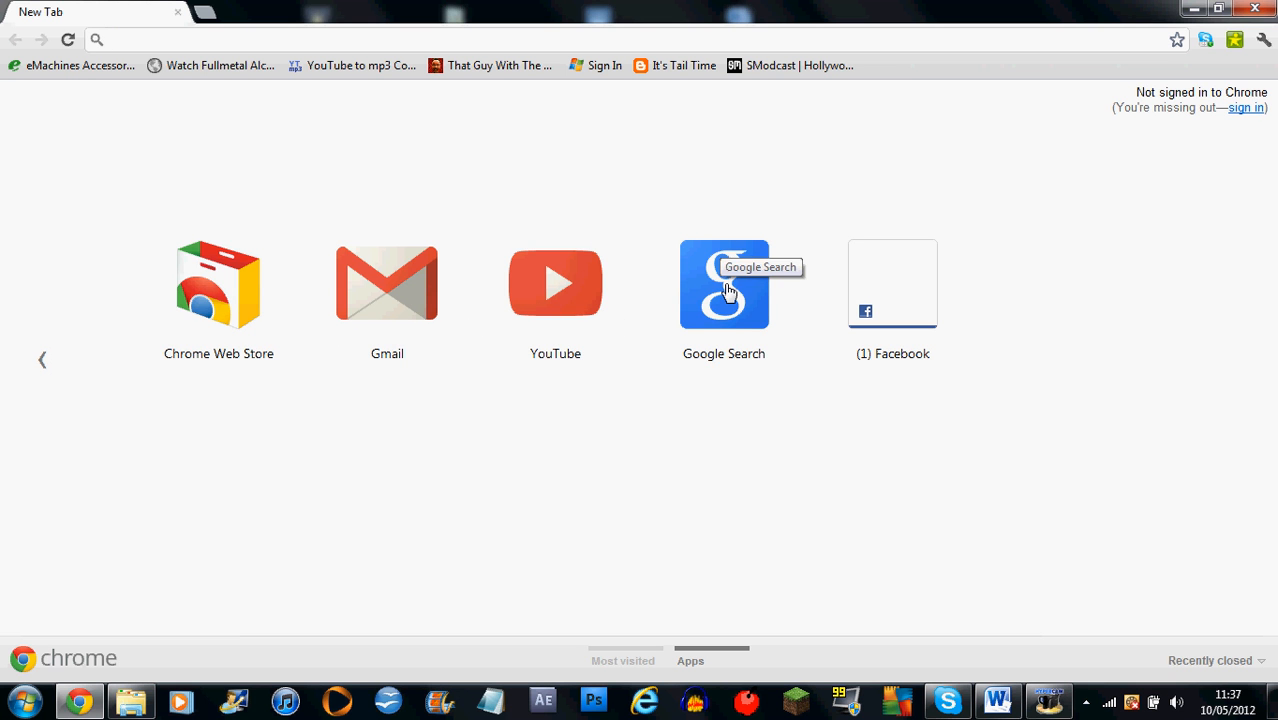
left_click(722, 284)
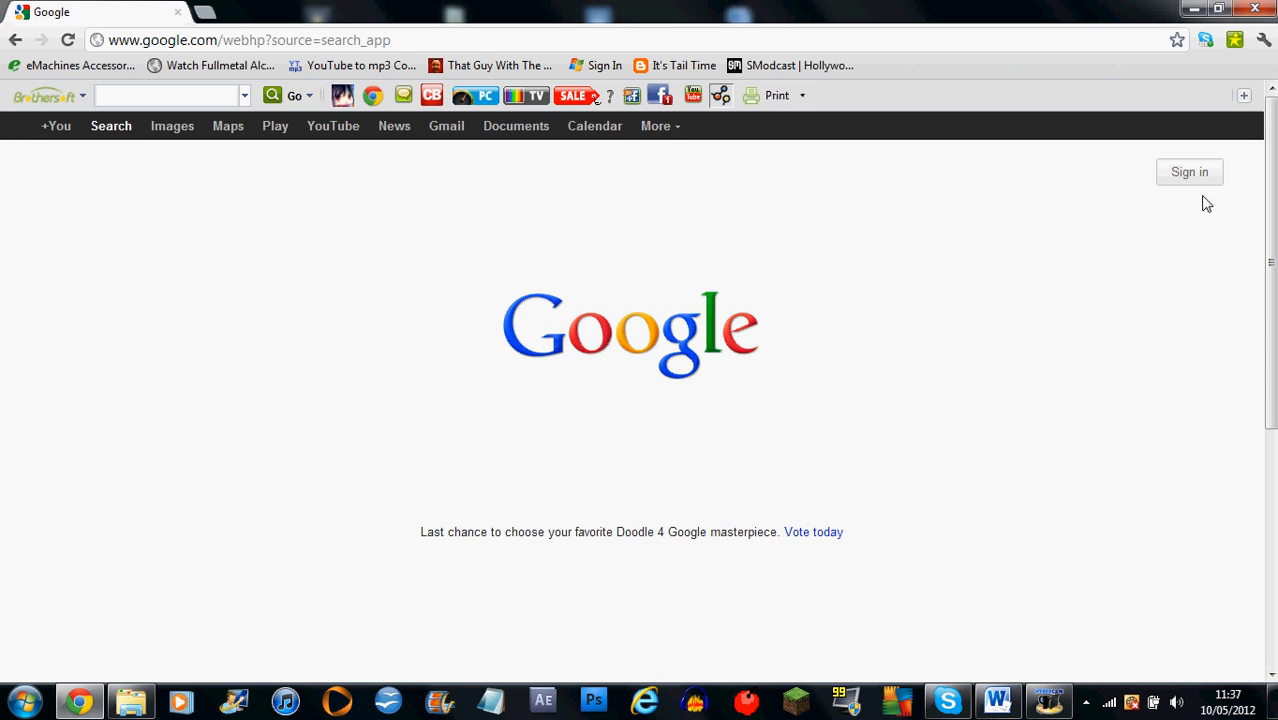
mouse_move(660, 412)
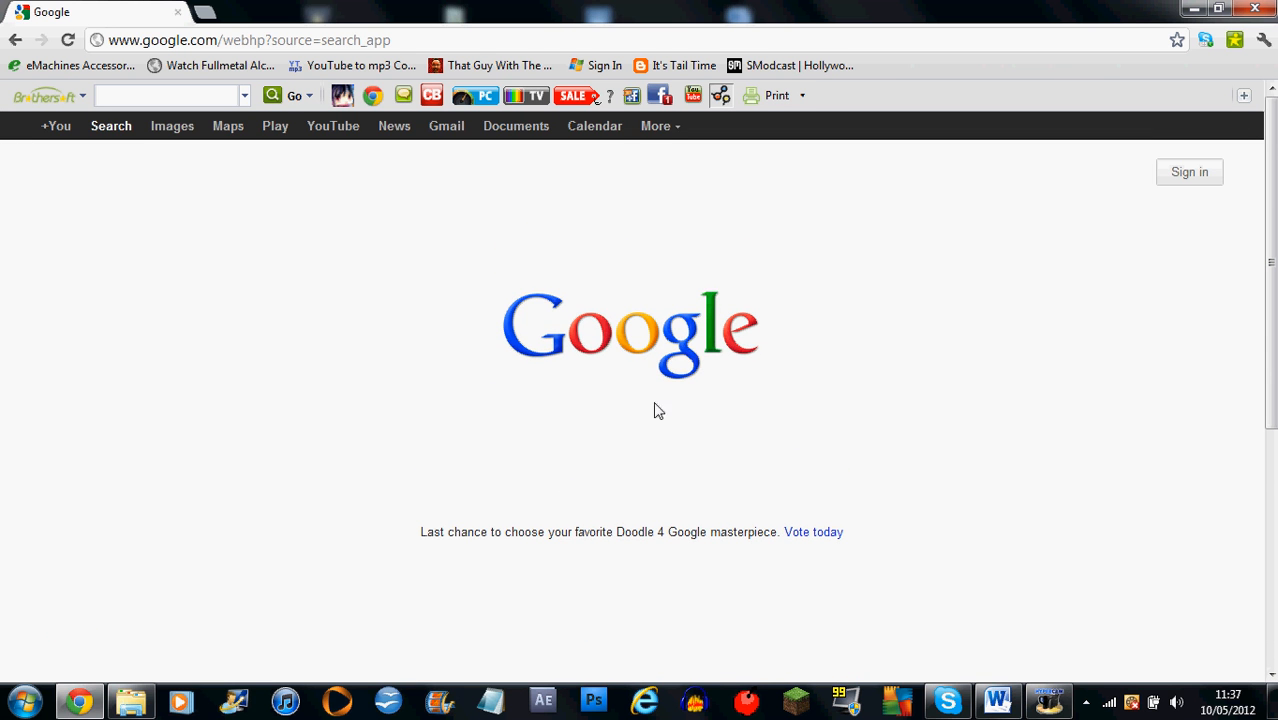
Scroll down the Google homepage to reveal the search box displaced near the bottom
scroll("down", 3)
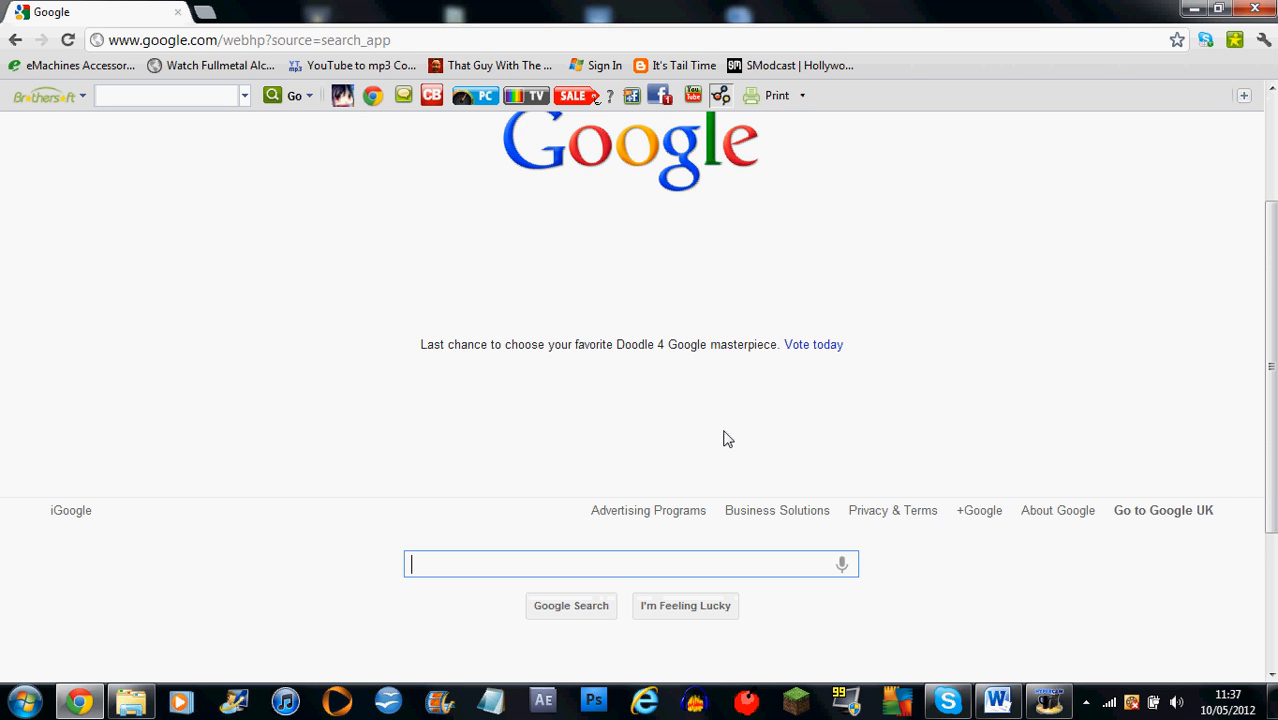
mouse_move(380, 448)
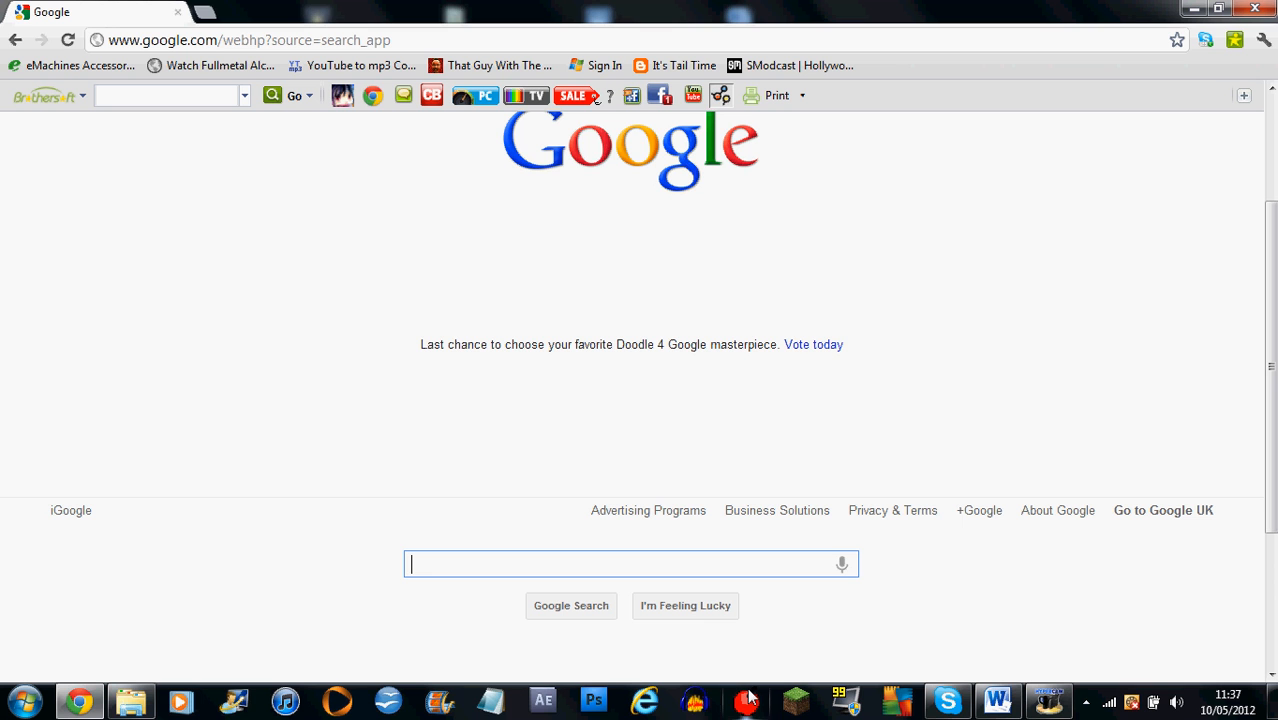
mouse_move(620, 276)
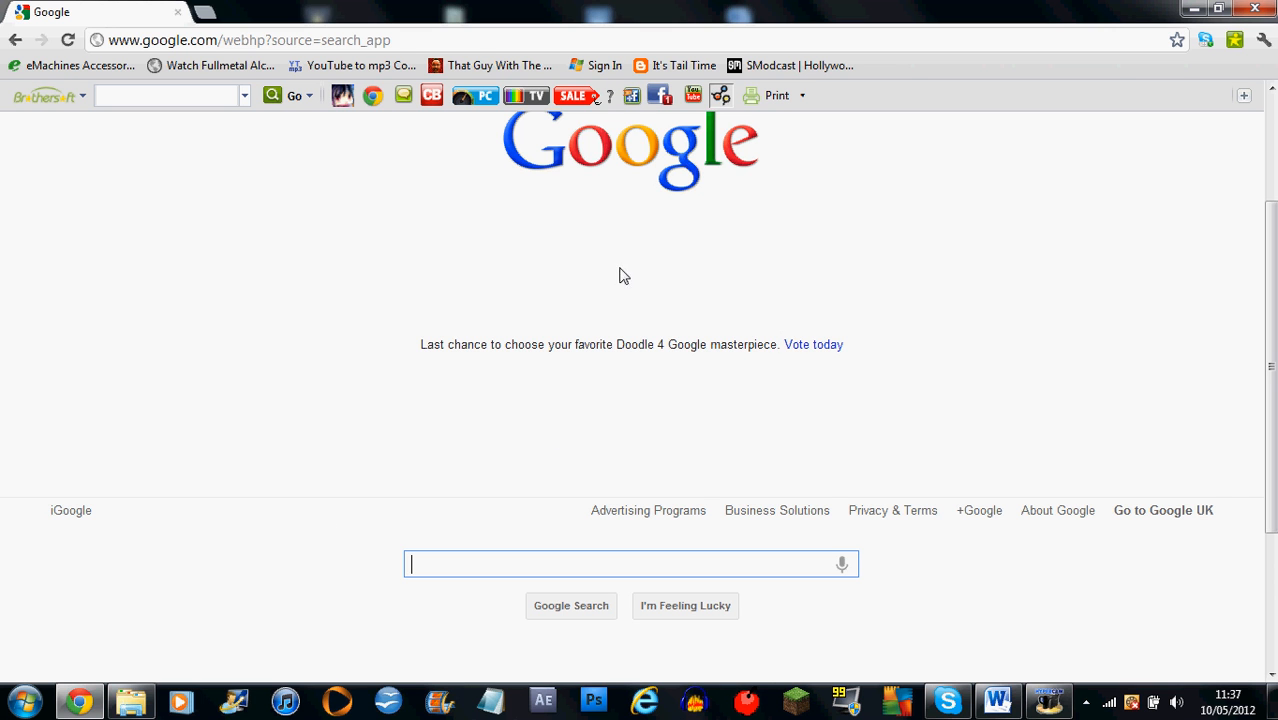
mouse_move(530, 266)
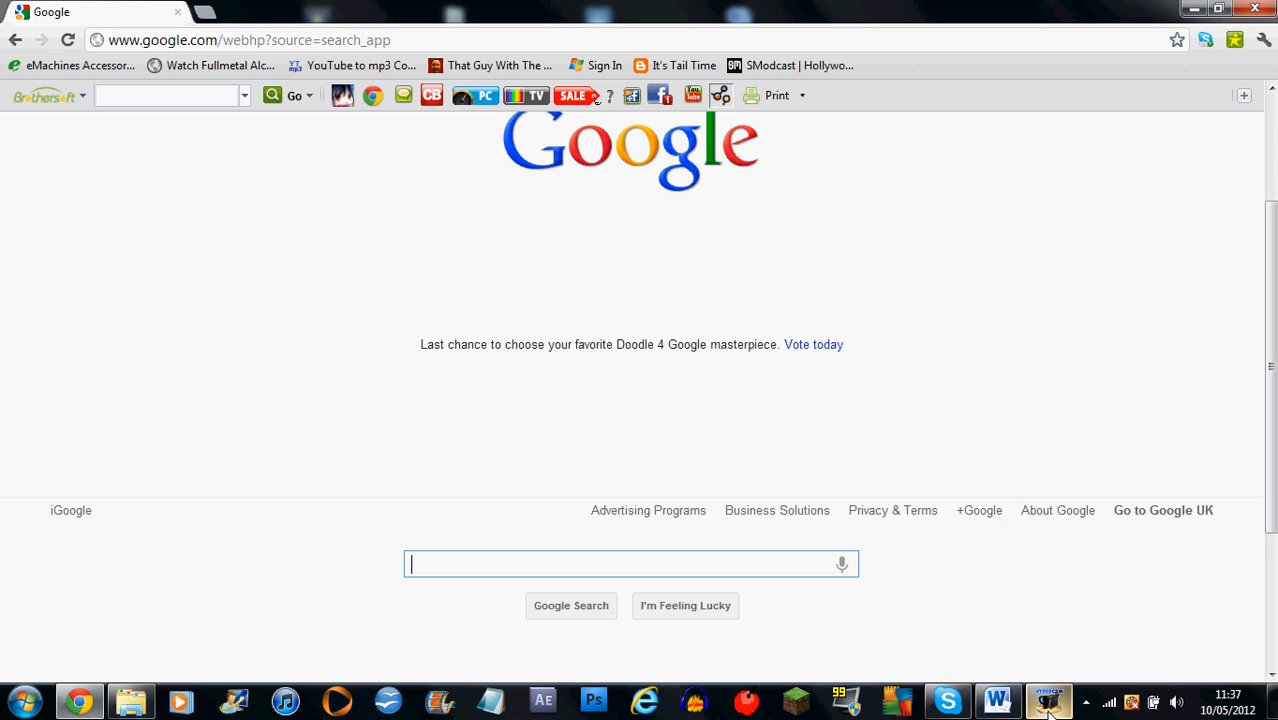
left_click(1048, 700)
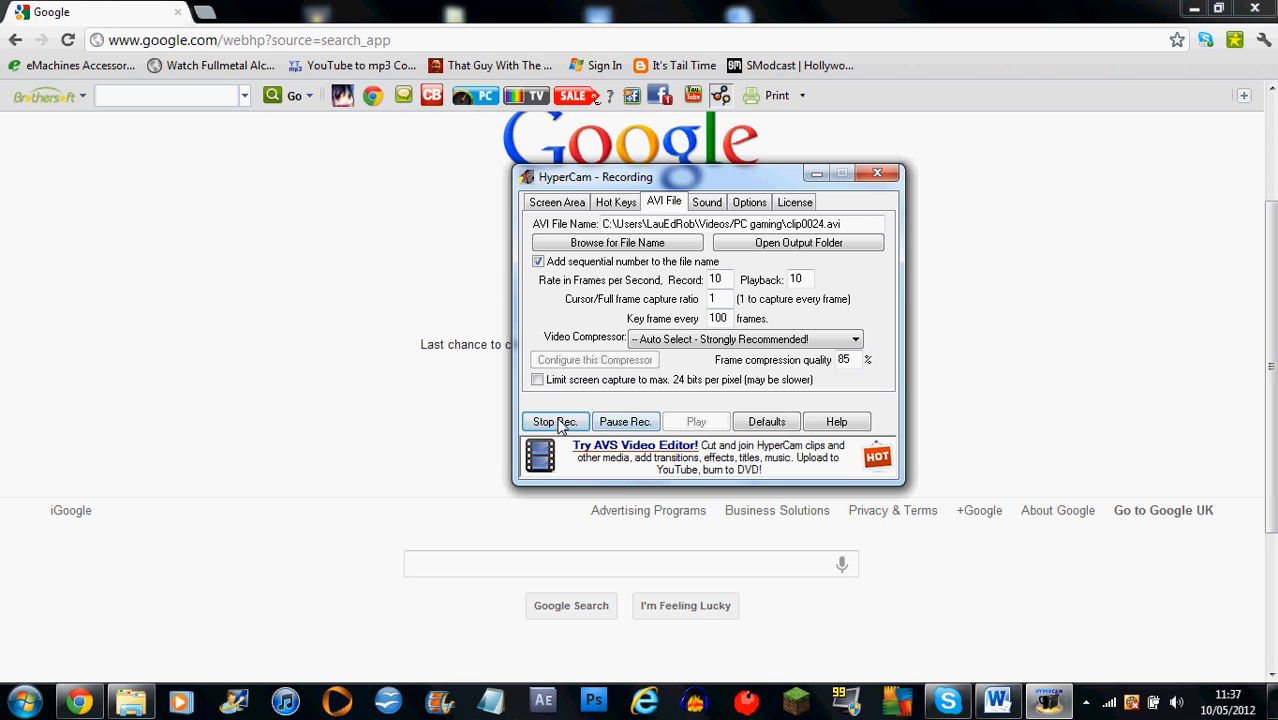